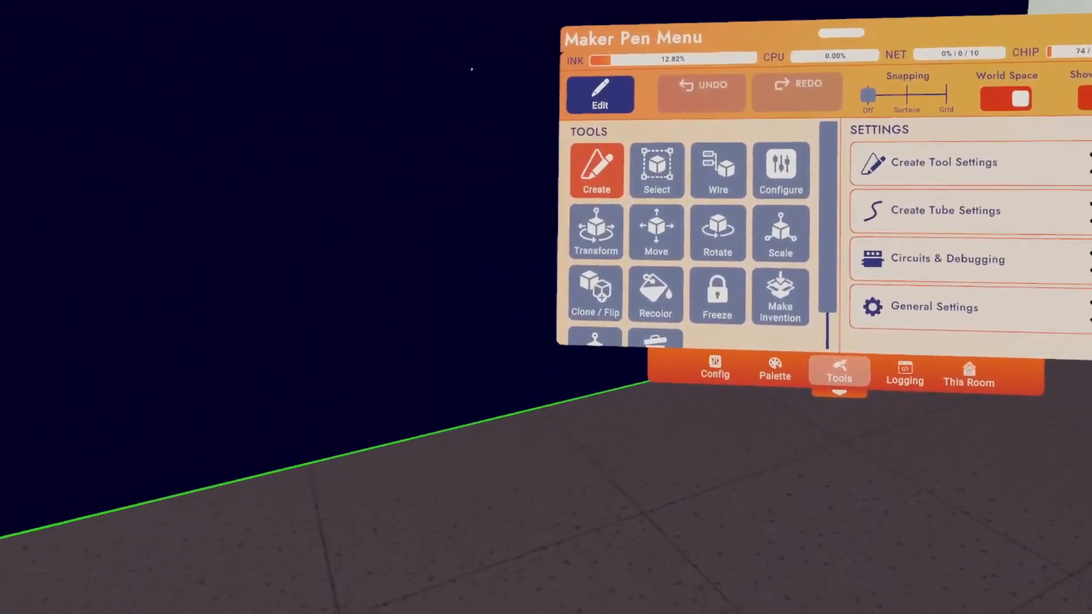
# - Tour the Maker Pen menu pages: Config, Tools, general settings and This Room
pyautogui.click(714, 368)
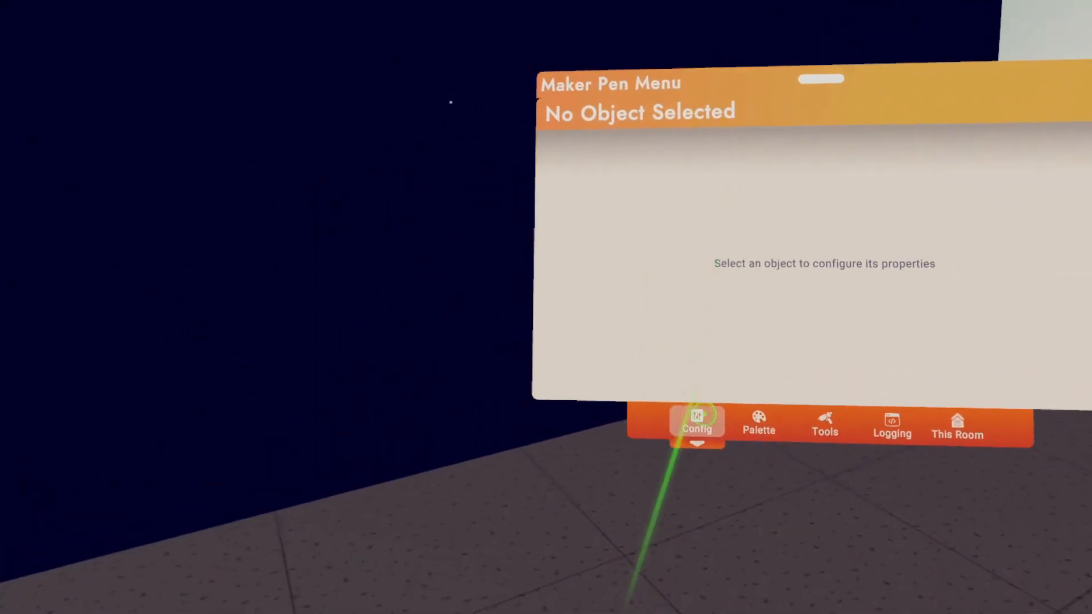
pyautogui.click(758, 425)
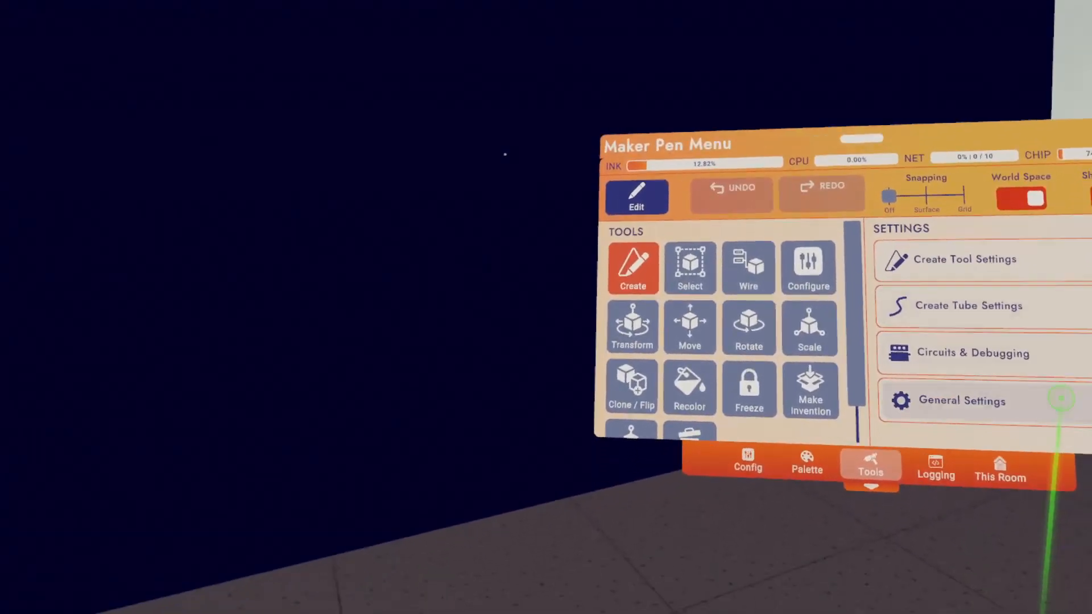
pyautogui.click(934, 466)
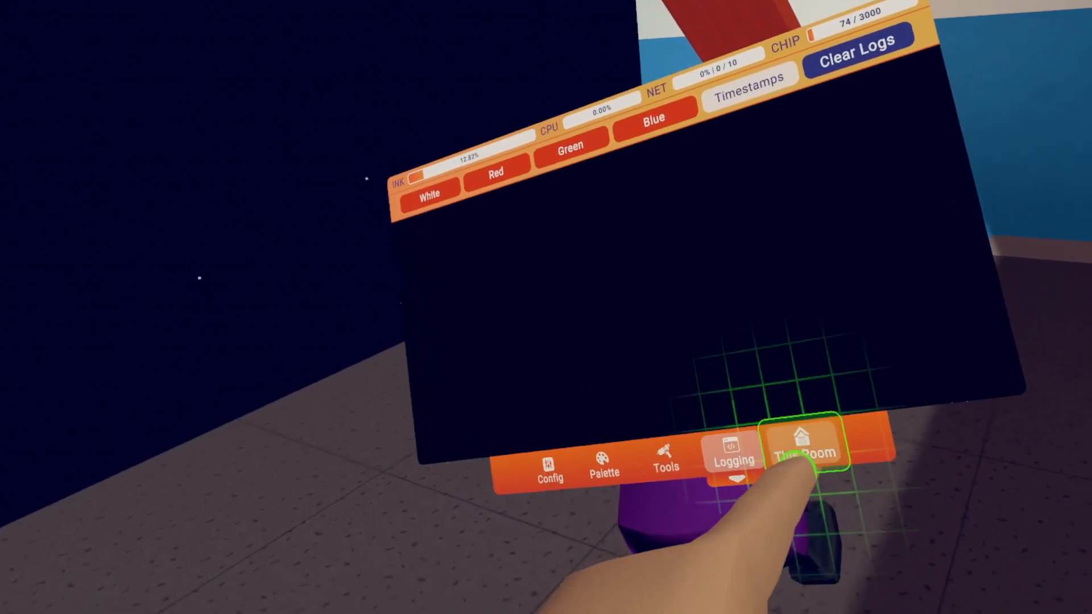
pyautogui.click(804, 449)
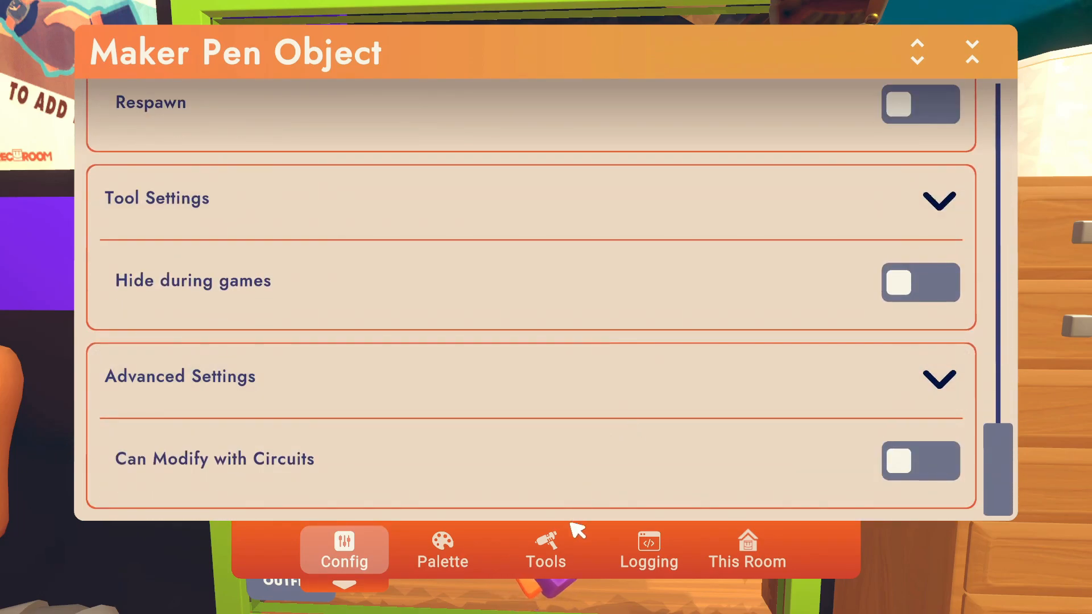
# - Return to the Tools page and view the General Settings panel with Grid snapping
pyautogui.click(545, 549)
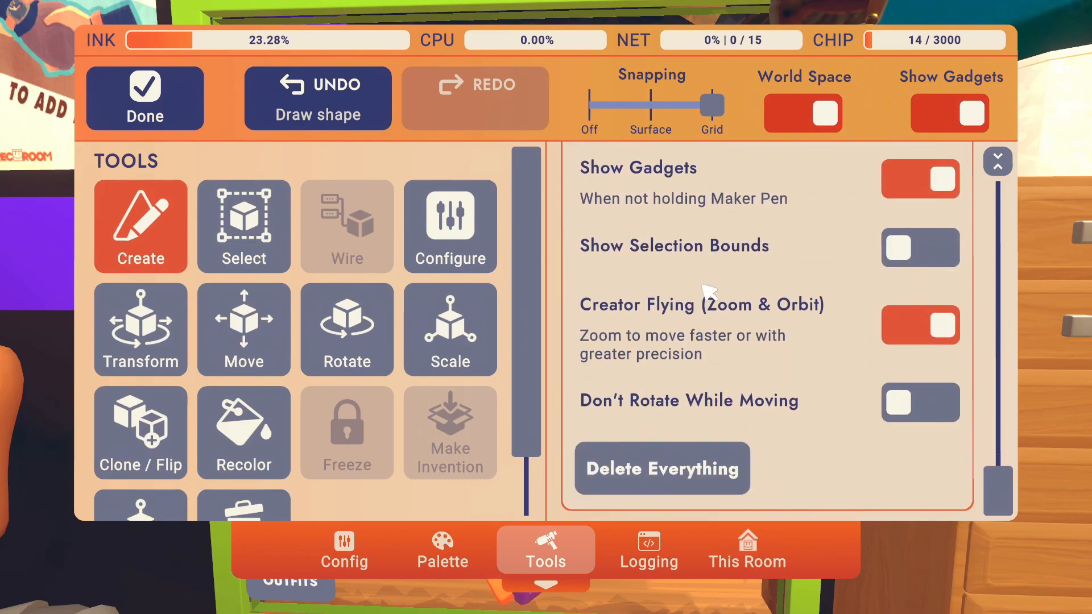
pyautogui.click(144, 98)
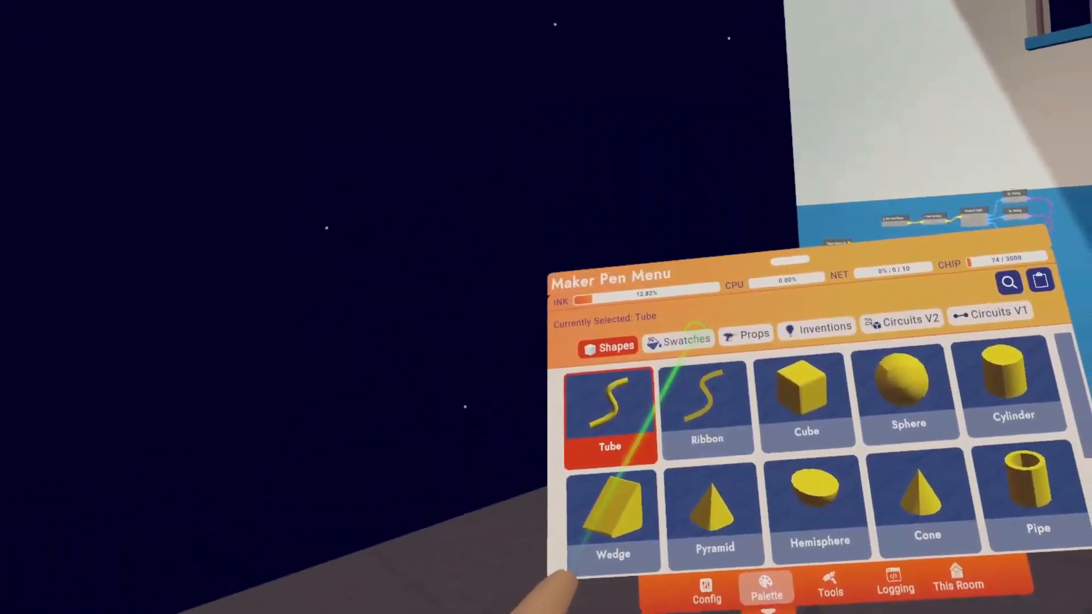
# - Pick a different swatch colour, shrink the swatch size, then show the full props list
pyautogui.click(685, 340)
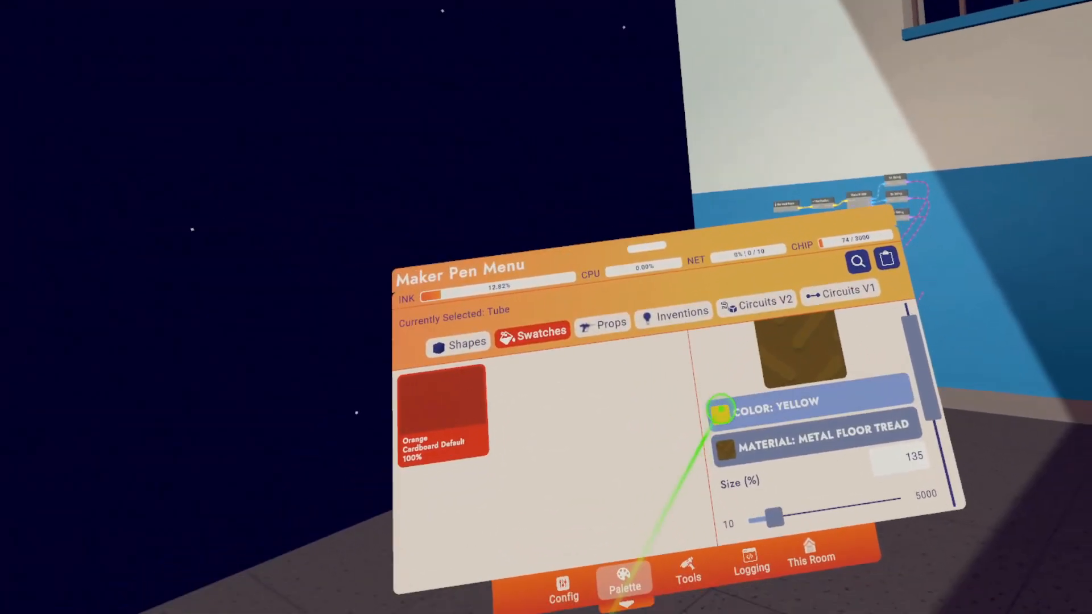
pyautogui.click(721, 412)
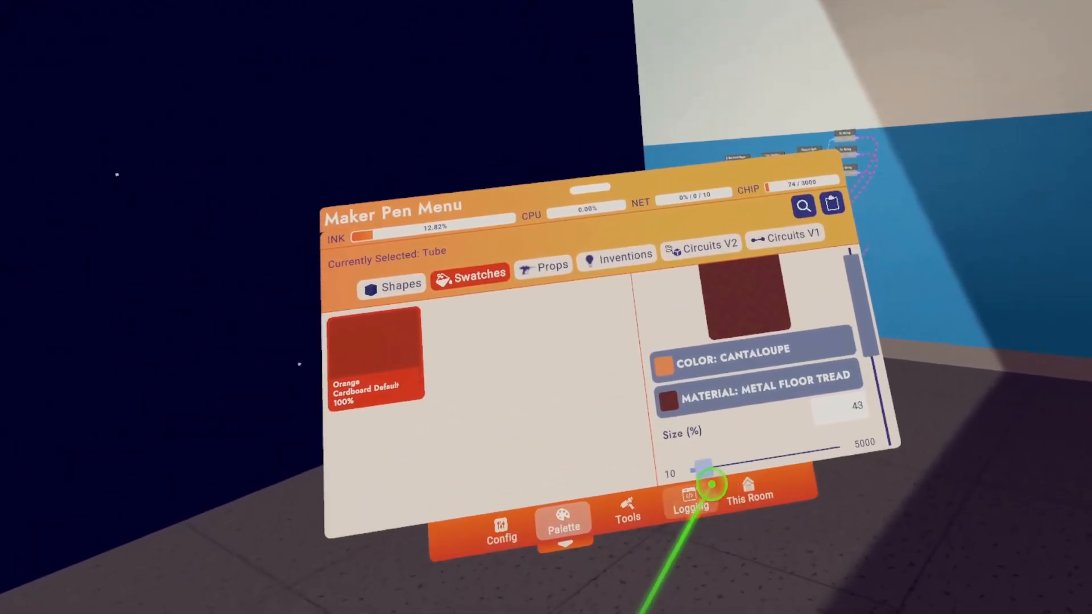
pyautogui.moveTo(705, 470); pyautogui.dragTo(712, 458)
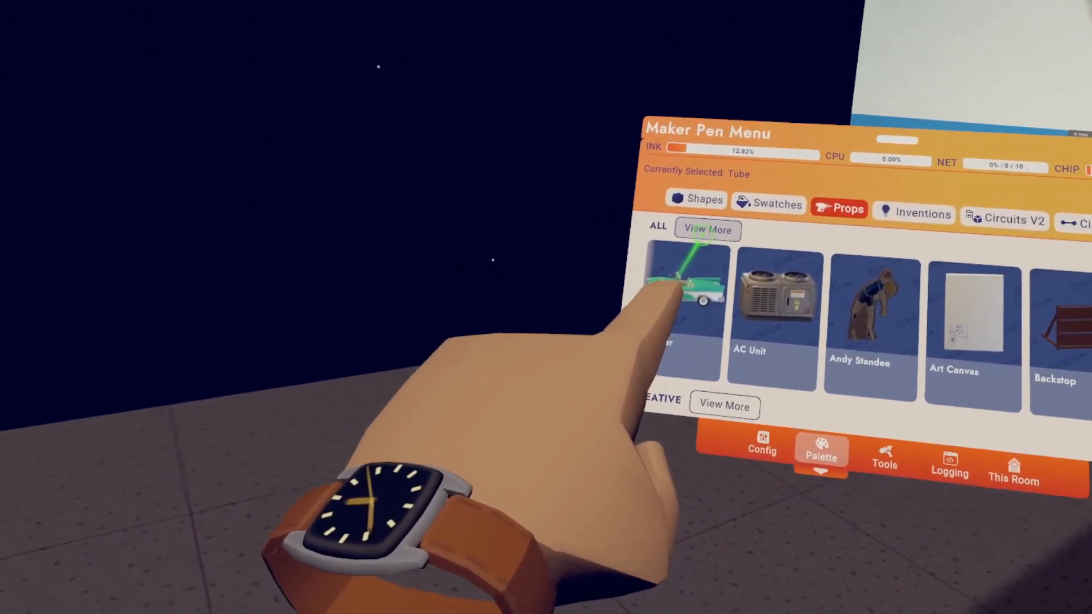
pyautogui.click(707, 230)
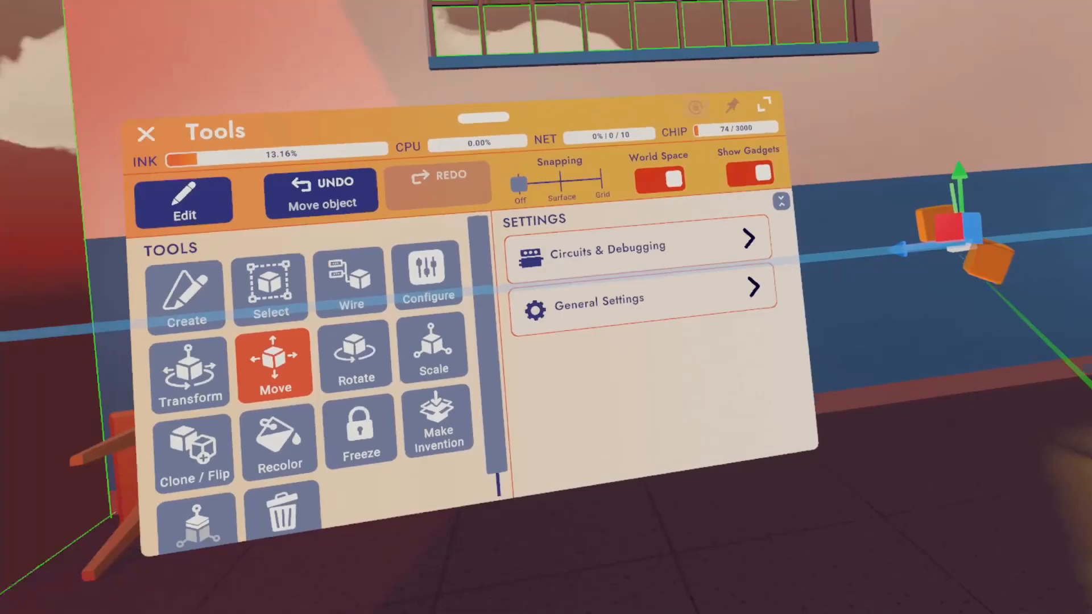
# - Activate the Move tool to reposition a small block in the room
pyautogui.click(355, 358)
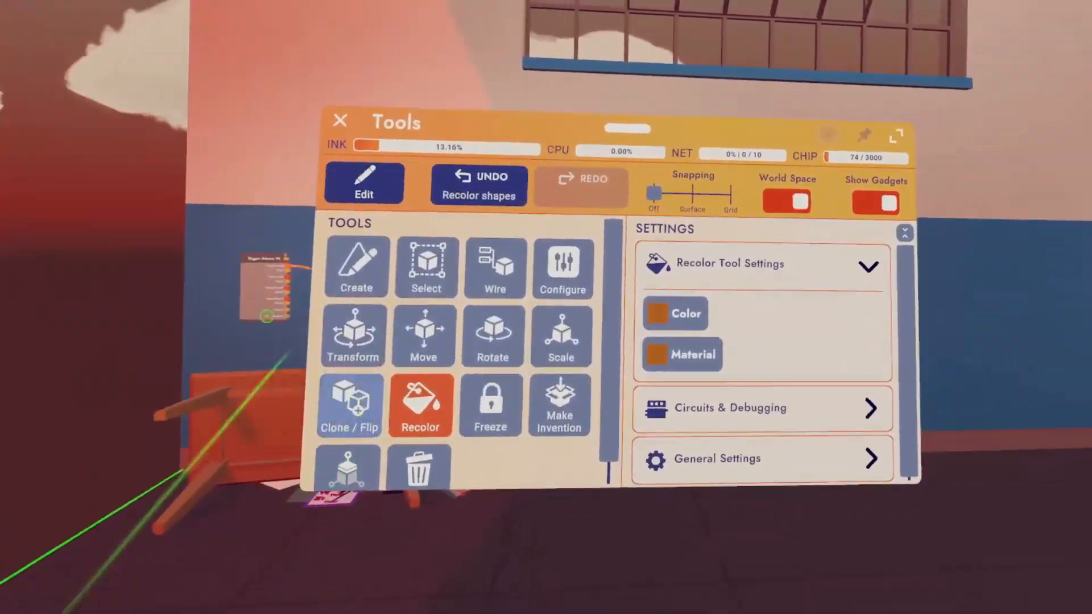
# - Freeze the outlined small orange cube in place with the Freeze tool
pyautogui.click(681, 354)
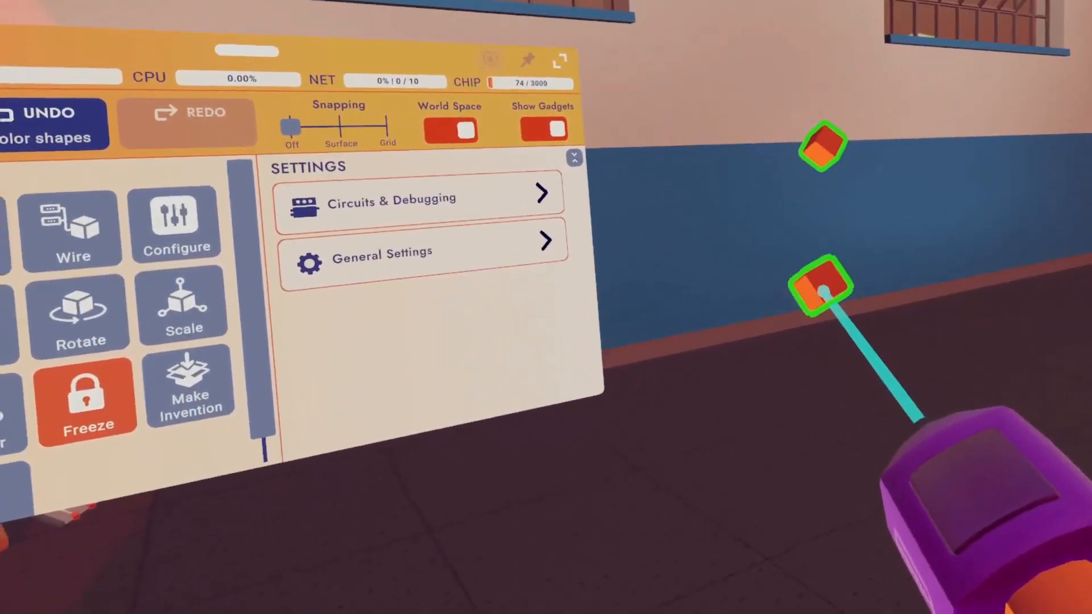
pyautogui.click(88, 397)
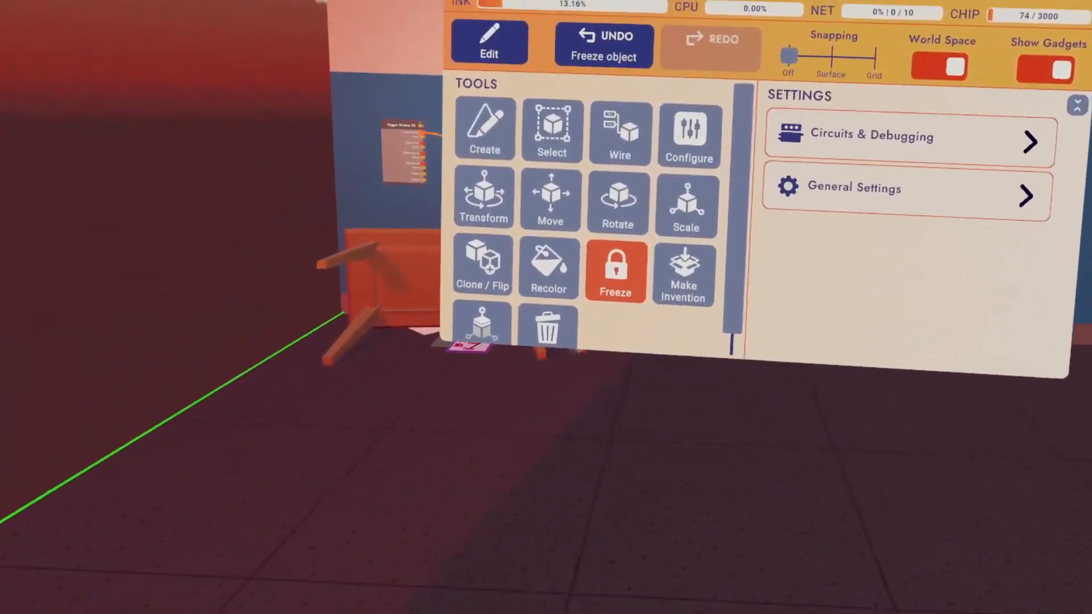
pyautogui.click(681, 274)
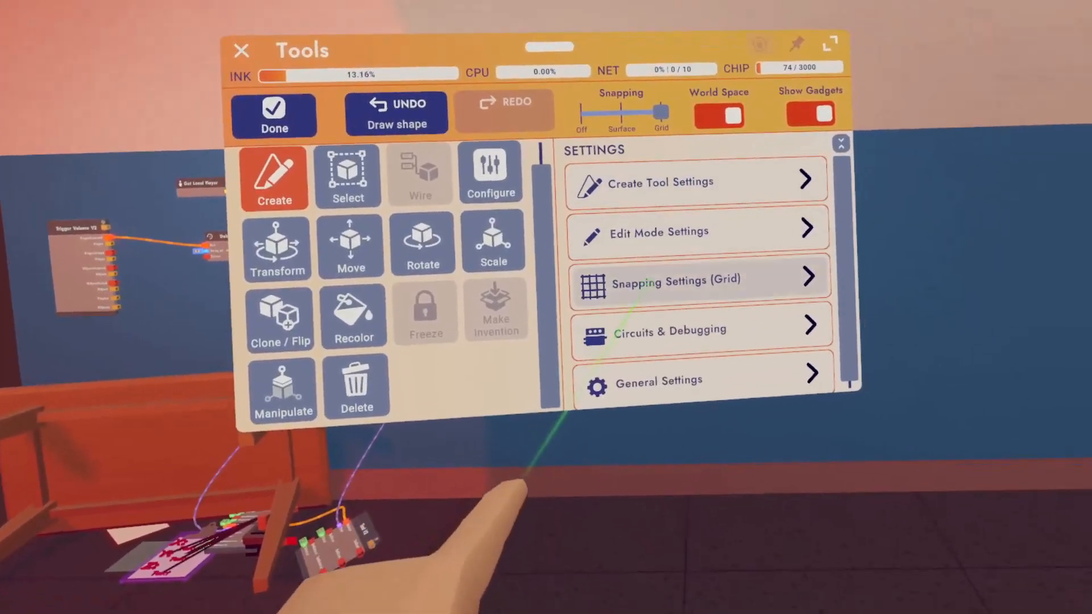
# - Set grid snapping to 0.05 m position steps and 90° rotation steps
pyautogui.click(698, 277)
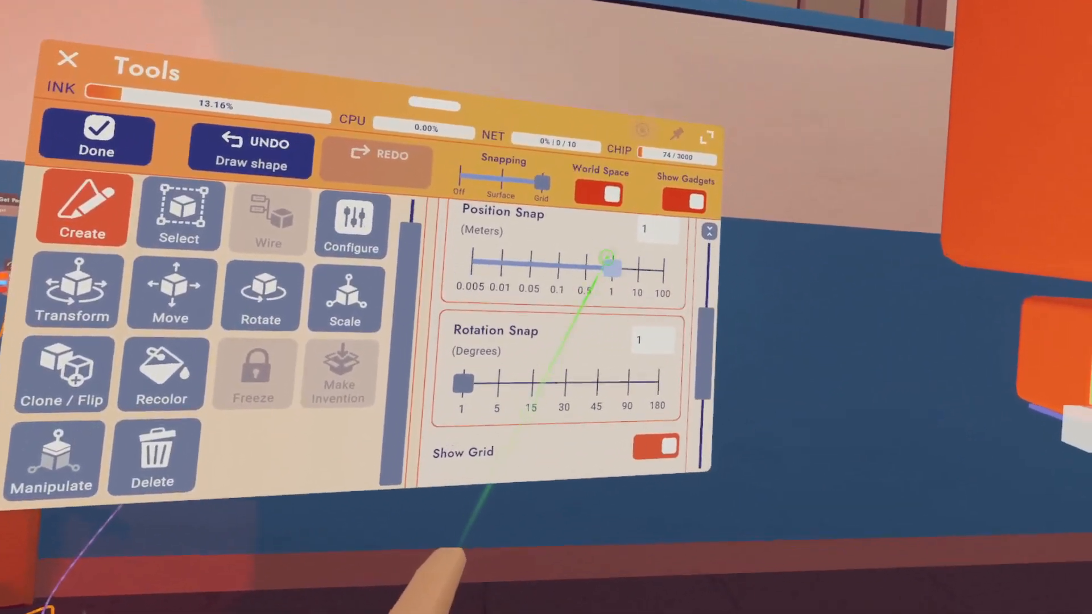
pyautogui.moveTo(609, 265); pyautogui.dragTo(518, 283)
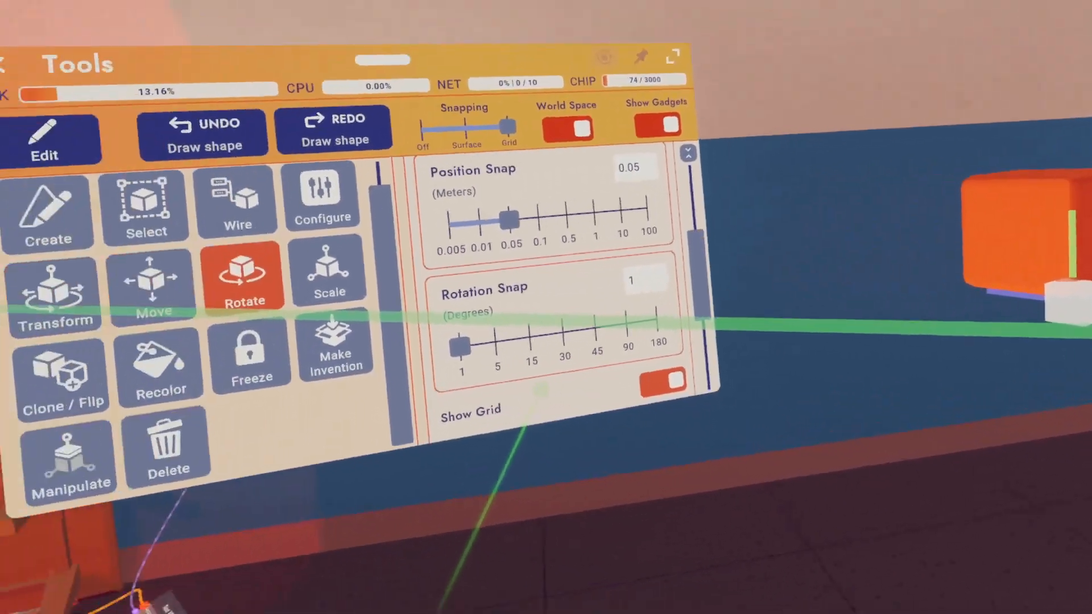
pyautogui.moveTo(456, 346); pyautogui.dragTo(675, 222)
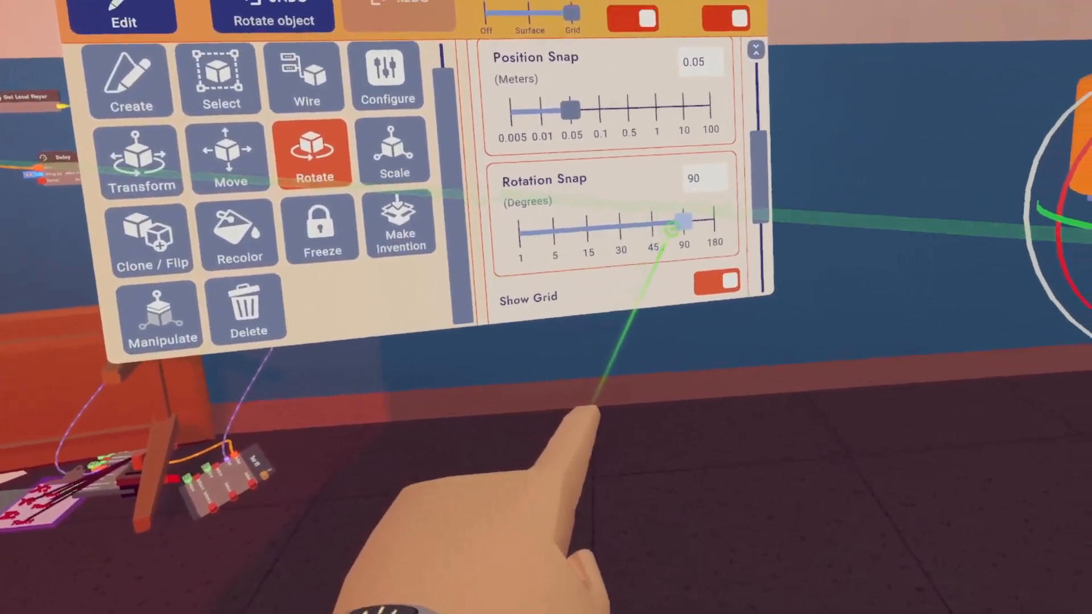